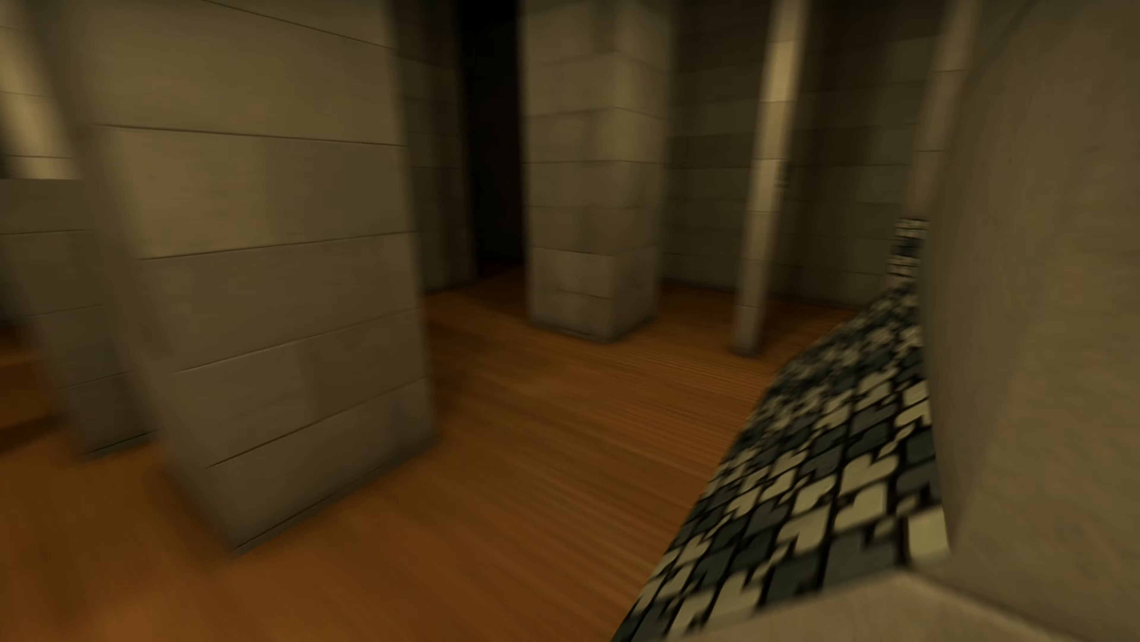
mouse_move(570, 321)
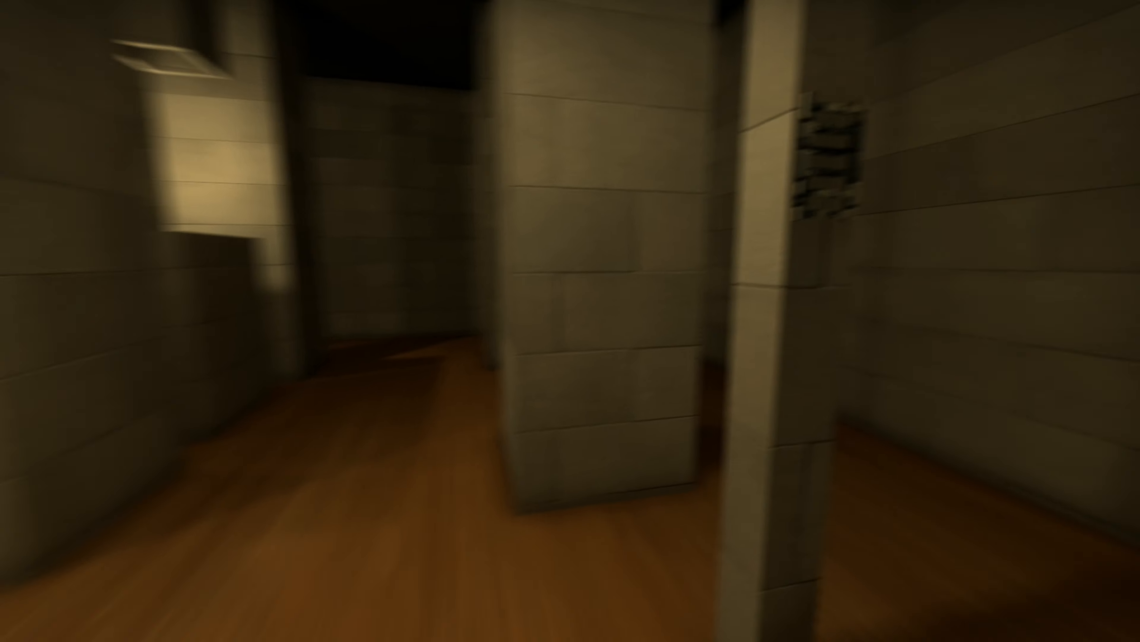